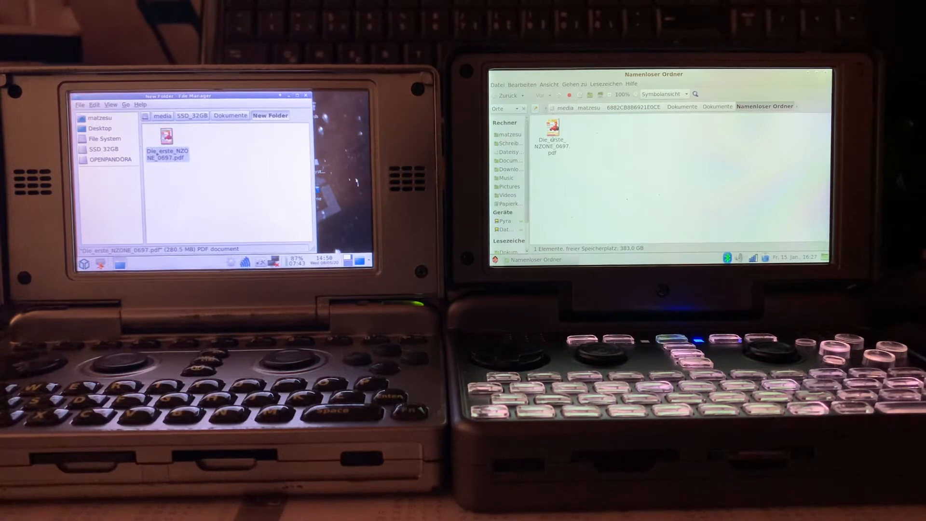
Step: Select Die_erste_NZONE_0697.pdf on the Pyra and bring up its Open With options on the Pandora
left_click(550, 137)
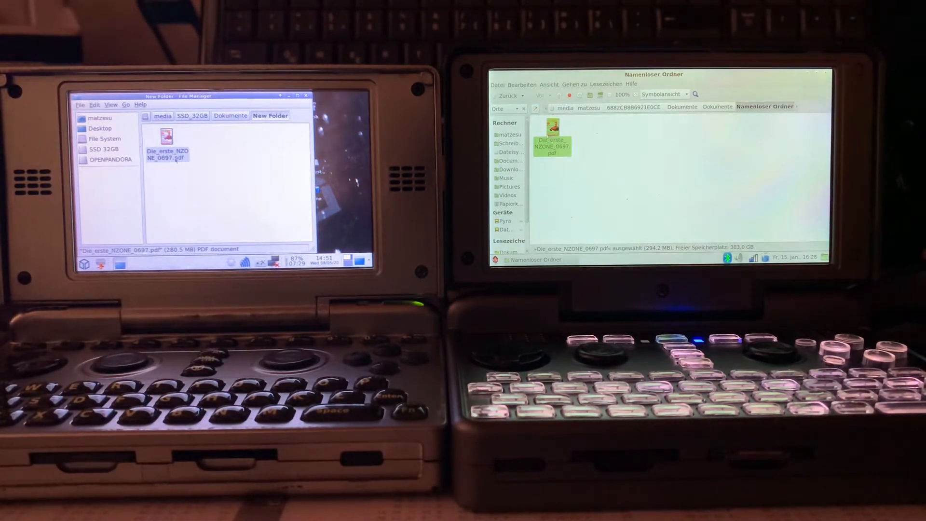
right_click(167, 142)
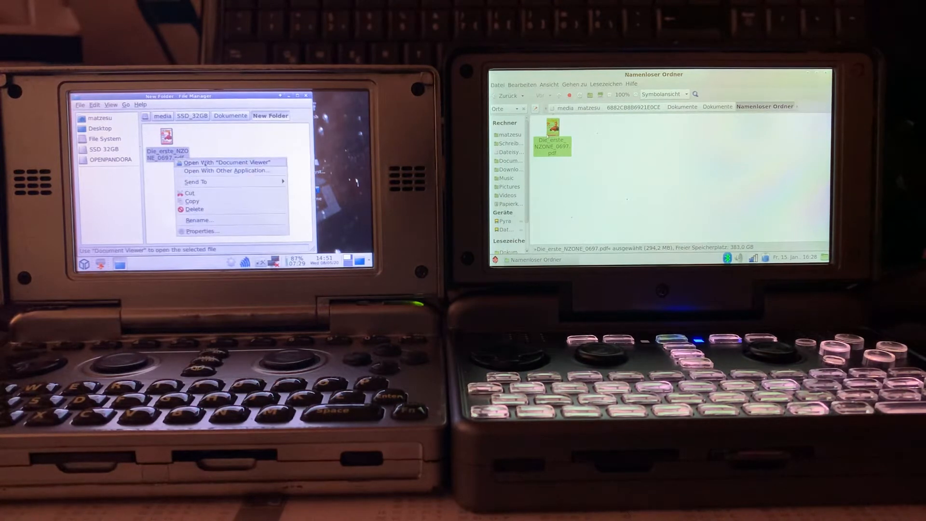
right_click(552, 132)
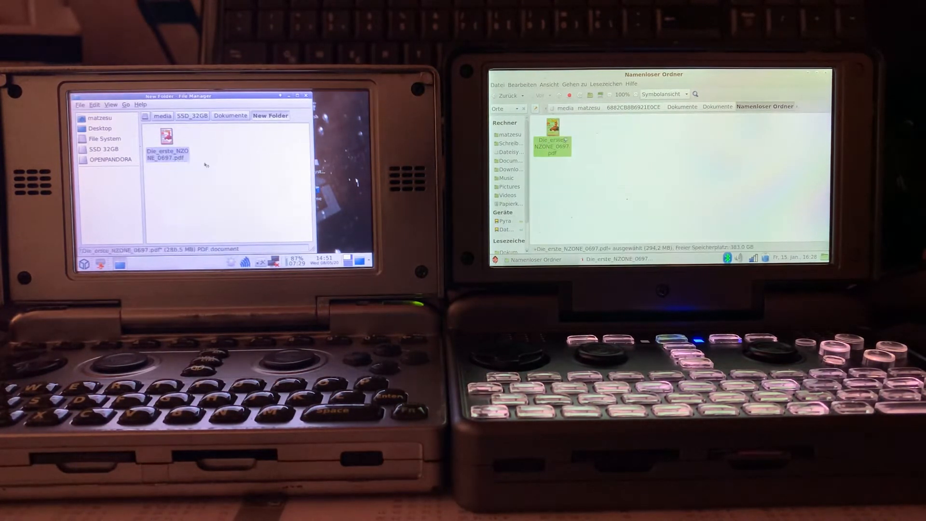
Step: Open the N-Zone PDF in the document viewer and advance a few pages on each handheld
double_click(167, 151)
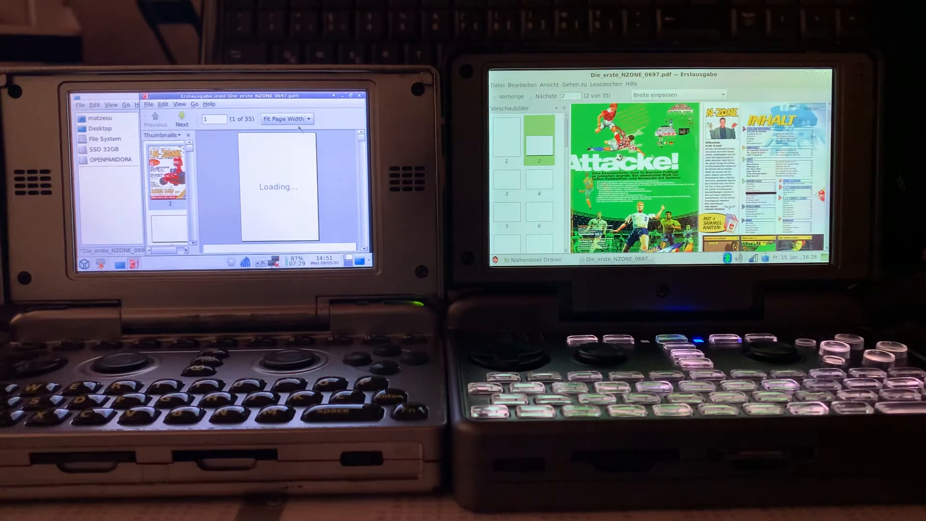
left_click(181, 120)
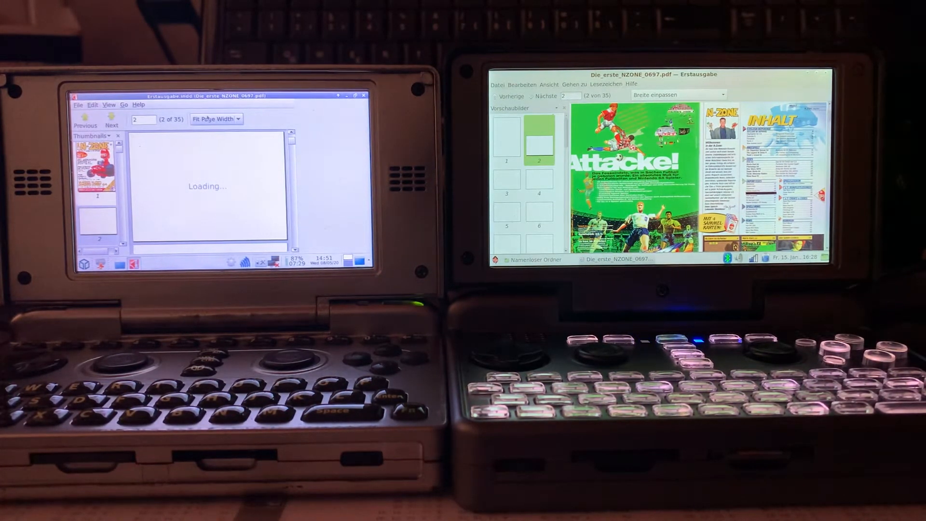
left_click(544, 95)
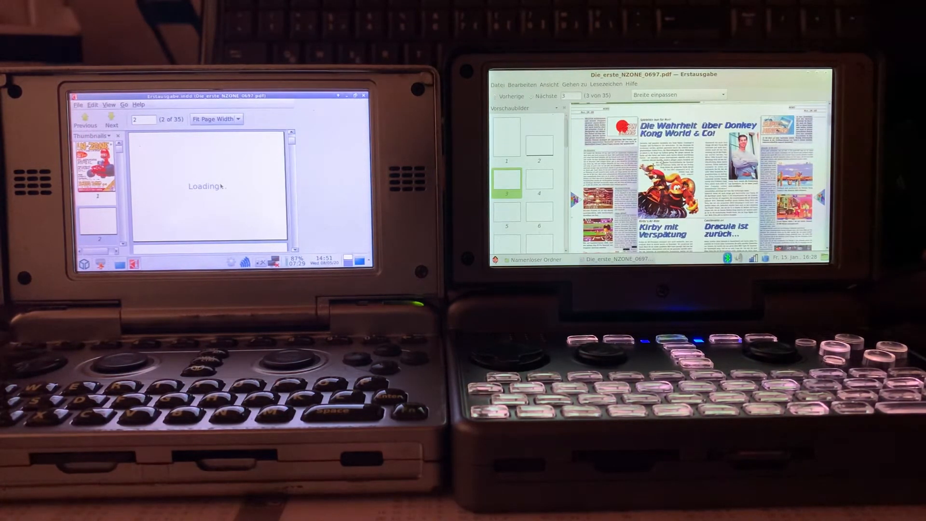
left_click(546, 95)
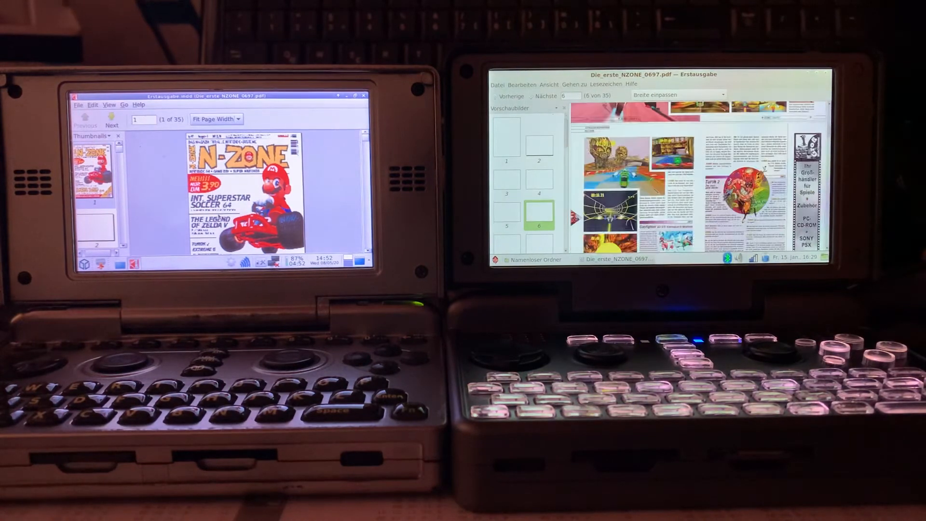
Step: Page forward on the Pyra through pages 7, 9 and 17 to reach page 20 of 35
left_click(548, 95)
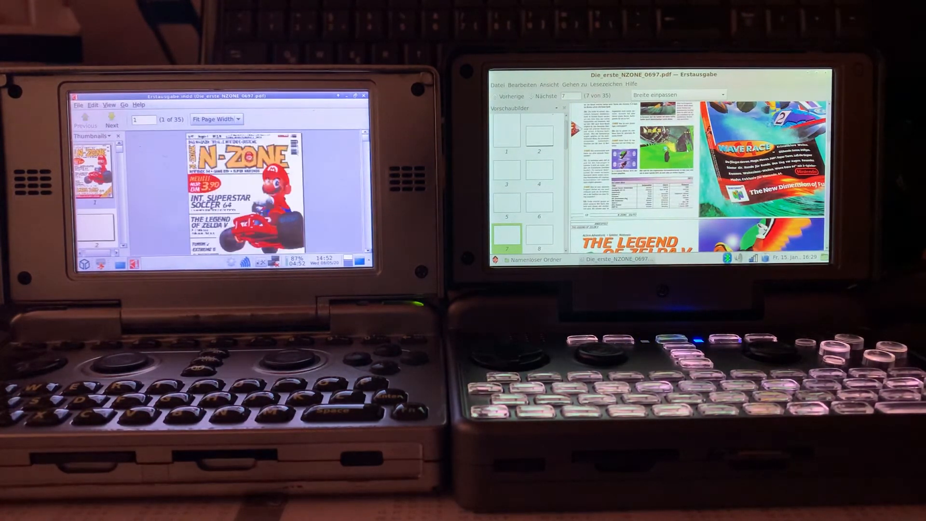
left_click(544, 95)
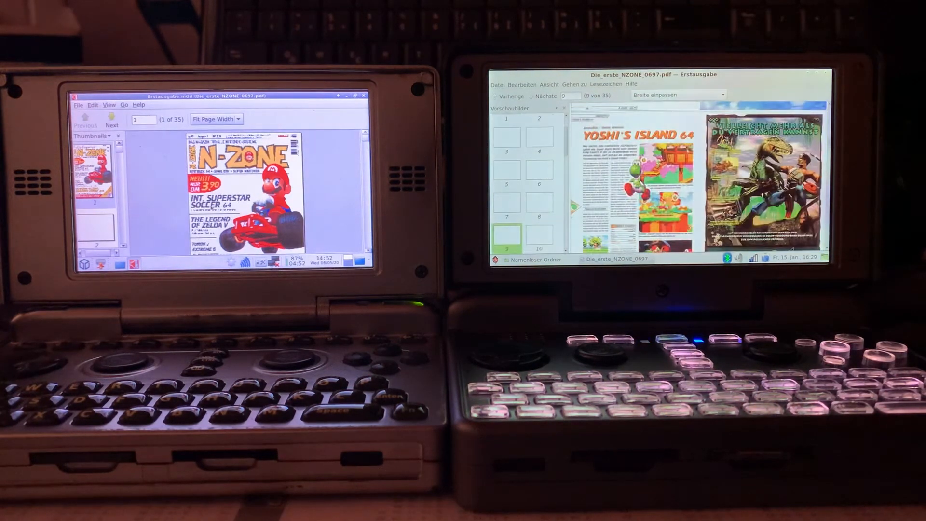
left_click(548, 95)
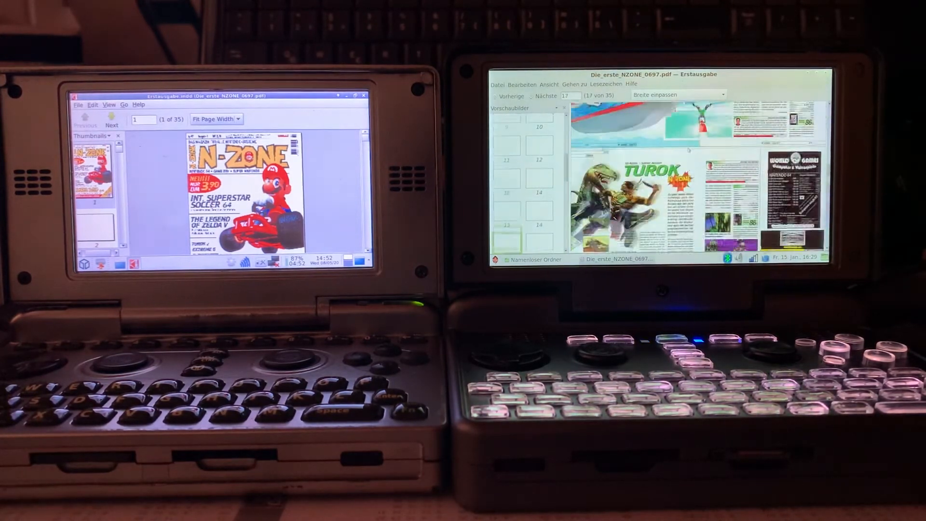
left_click(544, 96)
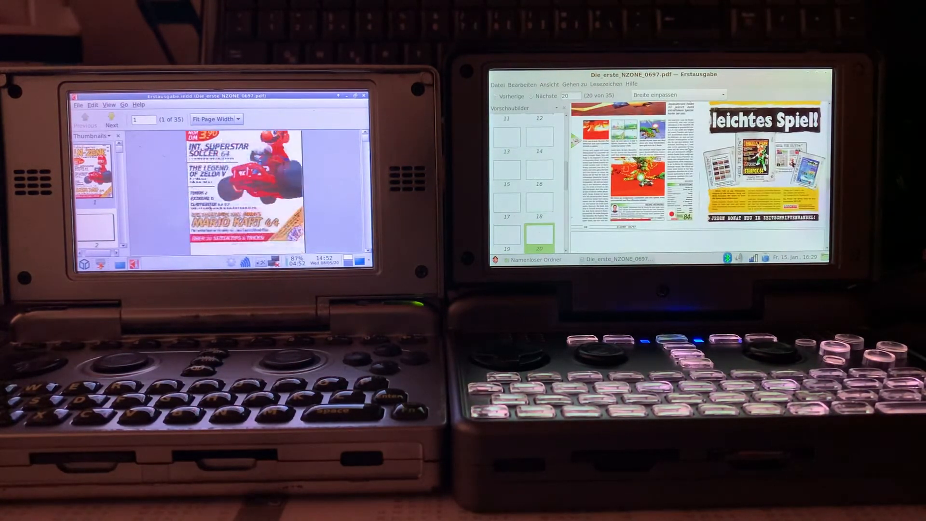
left_click(110, 125)
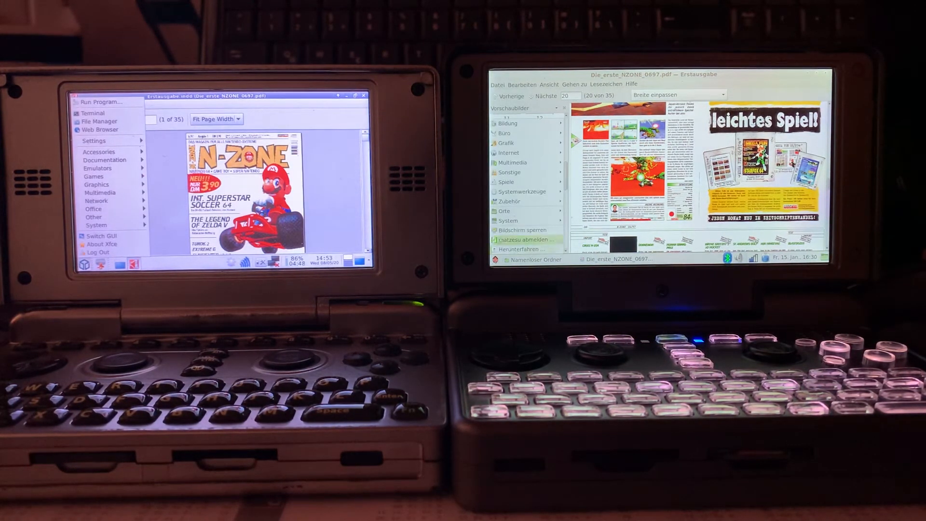
Step: Browse the Zubehör category on the Pyra and the Other category on the Pandora
left_click(510, 201)
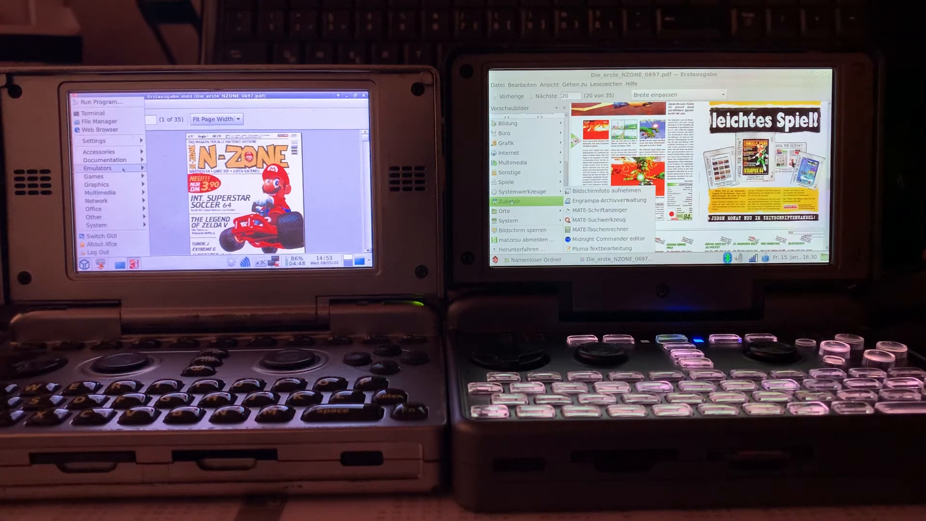
mouse_move(95, 217)
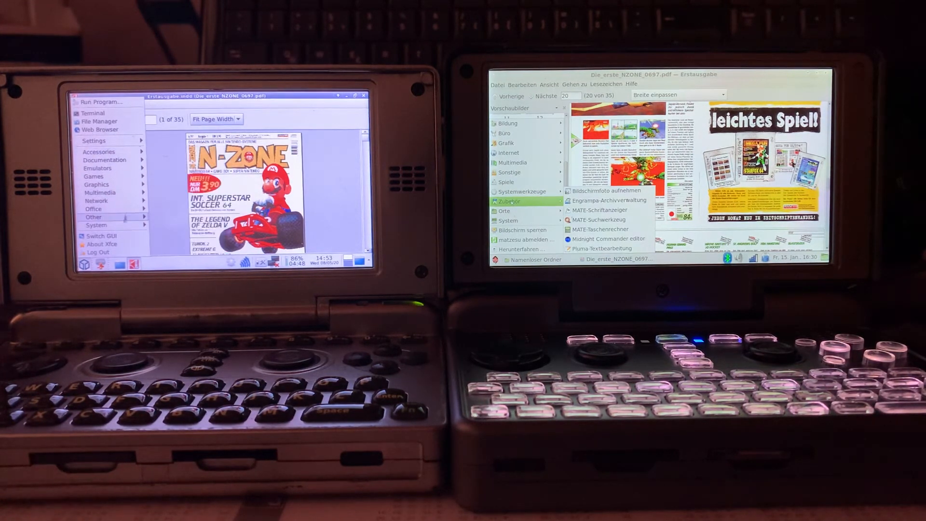
left_click(97, 225)
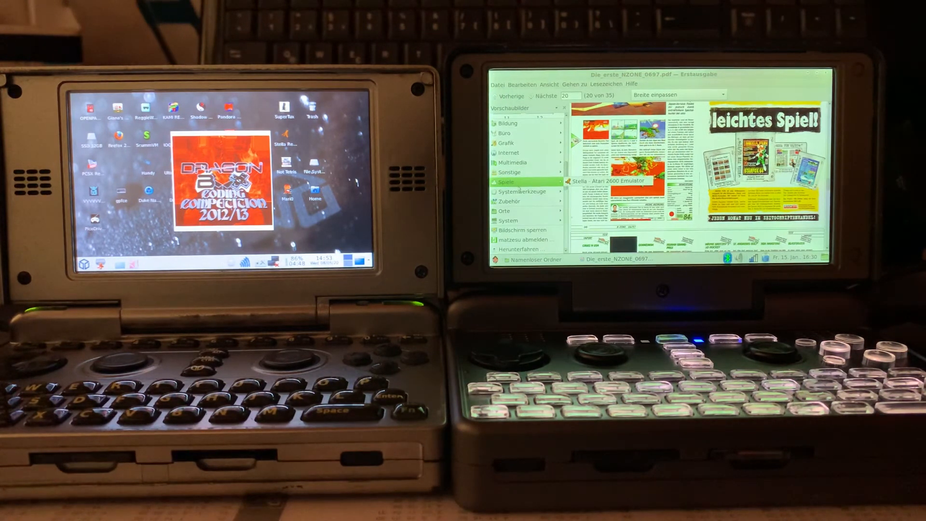
mouse_move(513, 162)
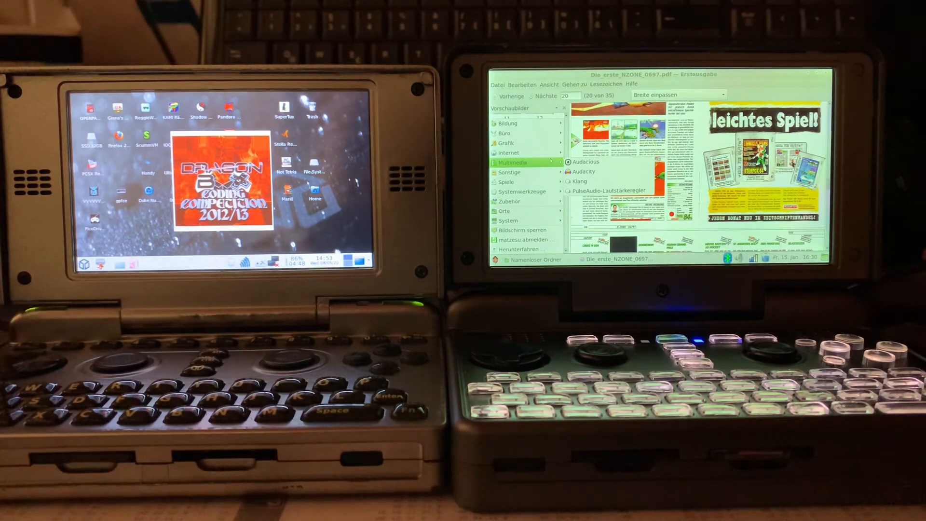
mouse_move(506, 143)
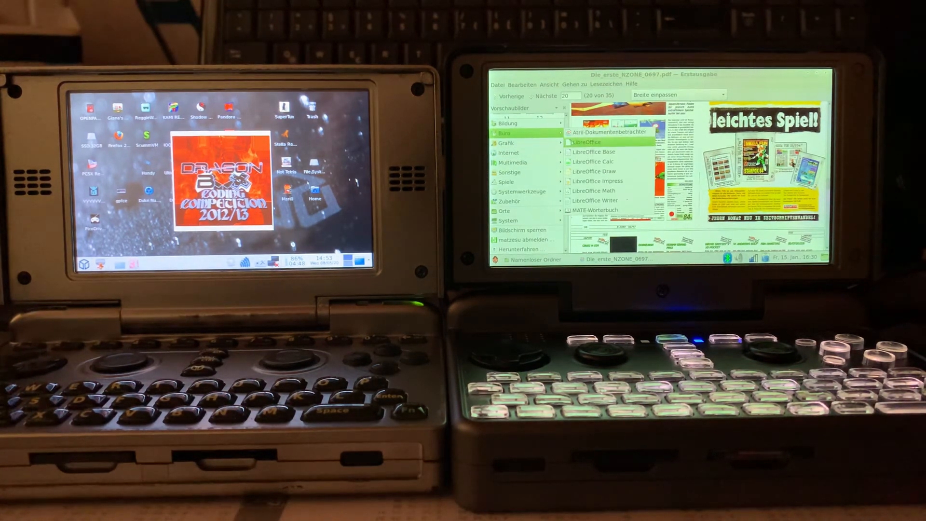
Step: Launch LibreOffice from the Büro submenu so its splash screen appears on the Pyra
left_click(585, 141)
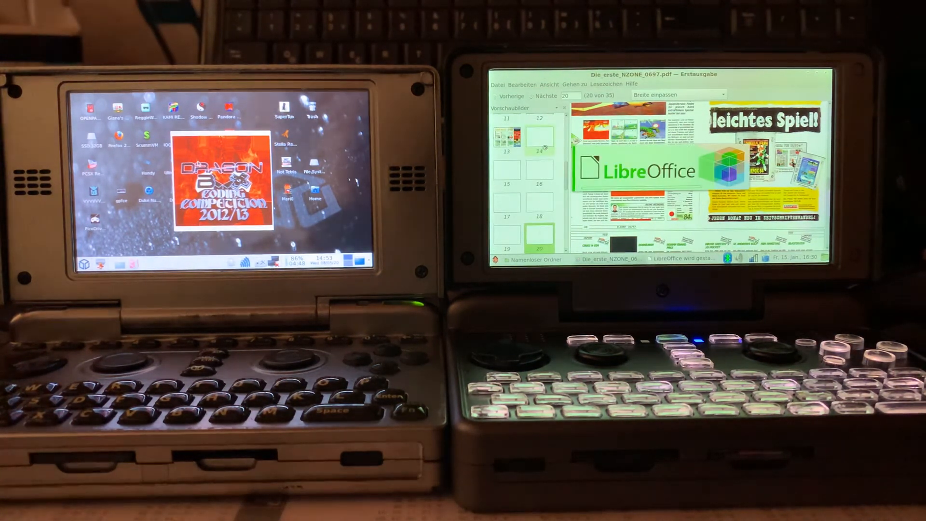